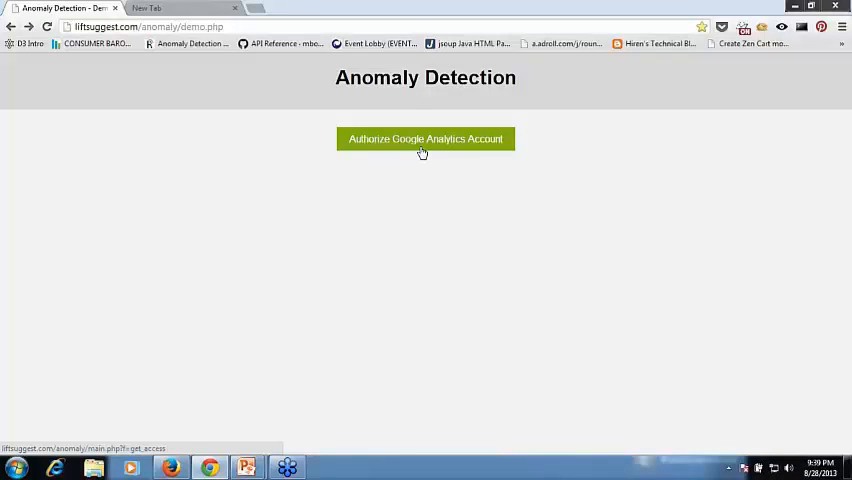
Step: Authorize a Google Analytics account from the Anomaly Detection page to reach Google sign-in
{"action": "left_click", "coordinate": [425, 139]}
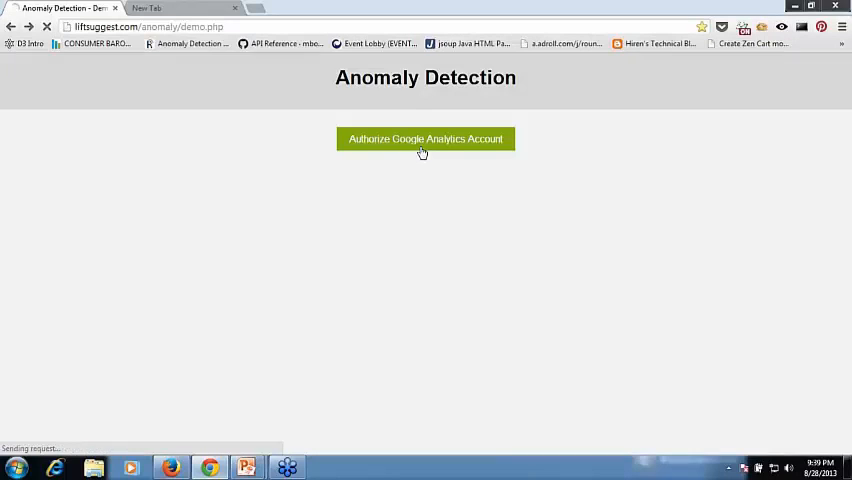
{"action": "left_click", "coordinate": [425, 139]}
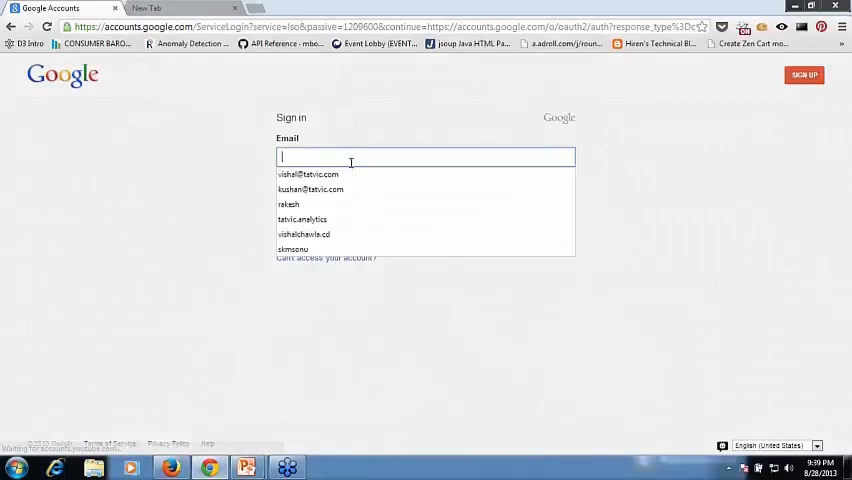
Step: Sign in with the saved Google account and its password
{"action": "left_click", "coordinate": [302, 219]}
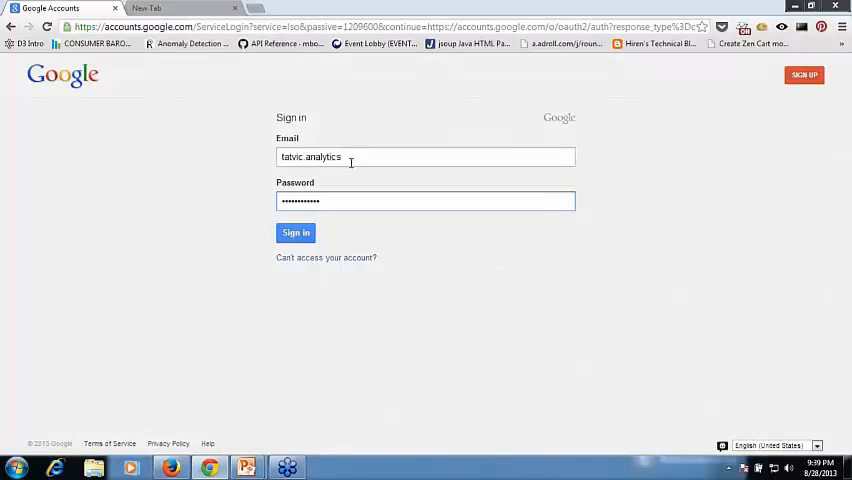
{"action": "left_click", "coordinate": [295, 232]}
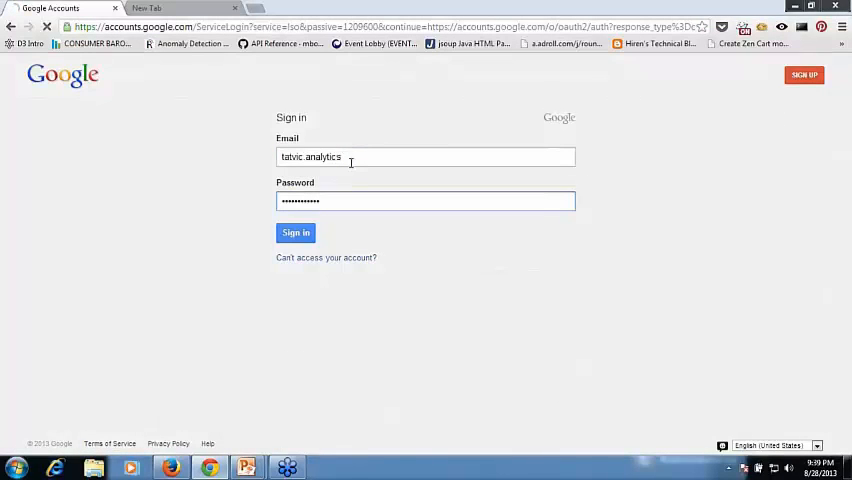
{"action": "left_click", "coordinate": [296, 232]}
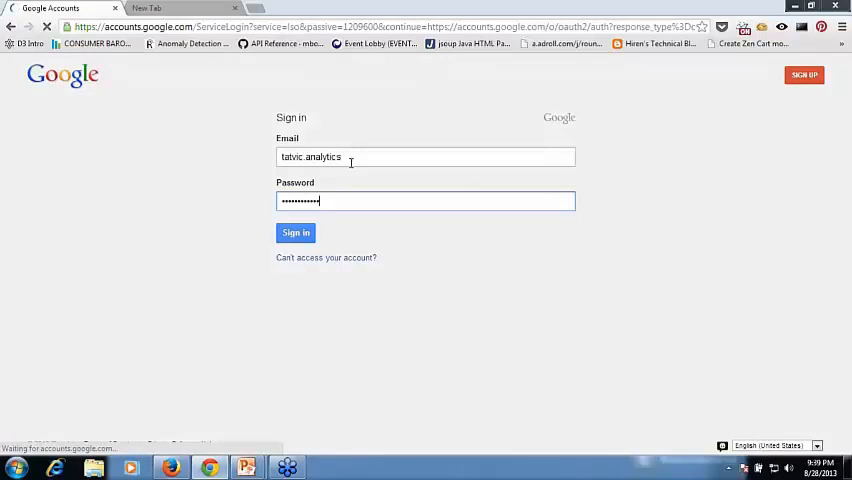
{"action": "left_click", "coordinate": [295, 233]}
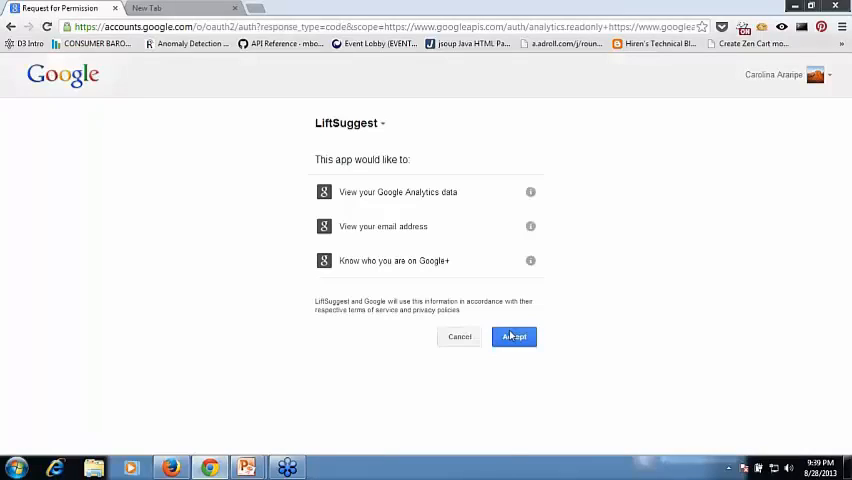
Step: Accept LiftSuggest's request to view Analytics data and wait for the profile page
{"action": "left_click", "coordinate": [513, 336]}
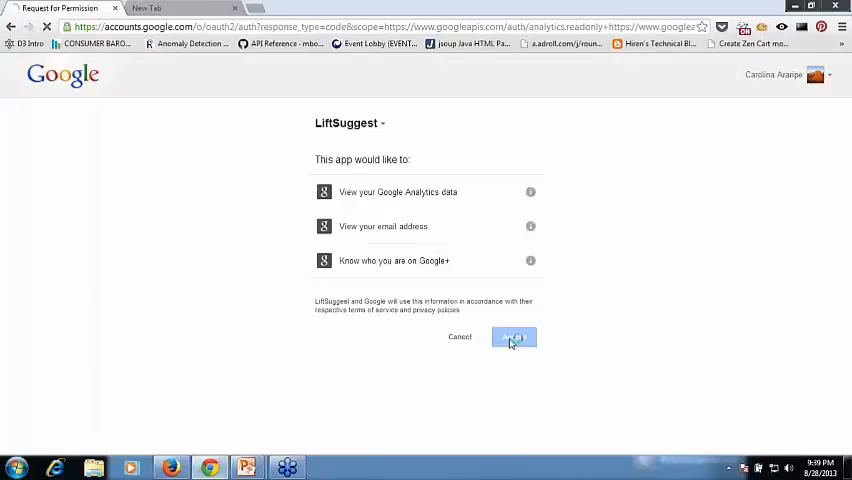
{"action": "left_click", "coordinate": [513, 336]}
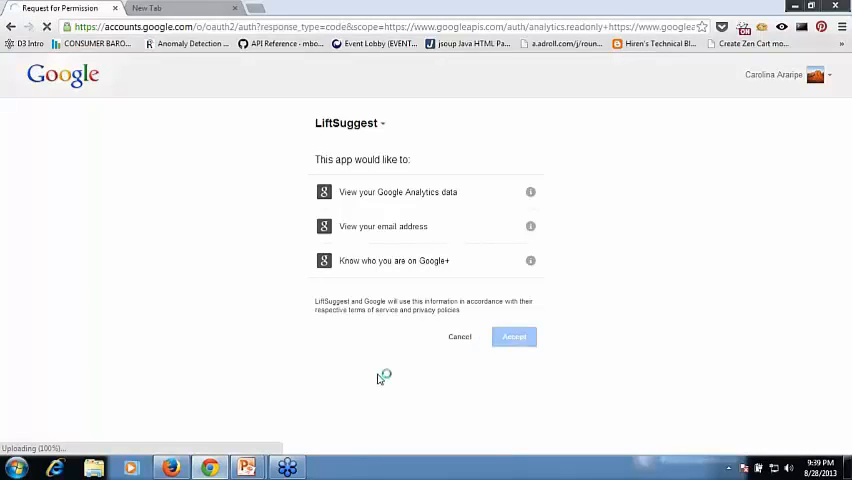
{"action": "left_click", "coordinate": [514, 336]}
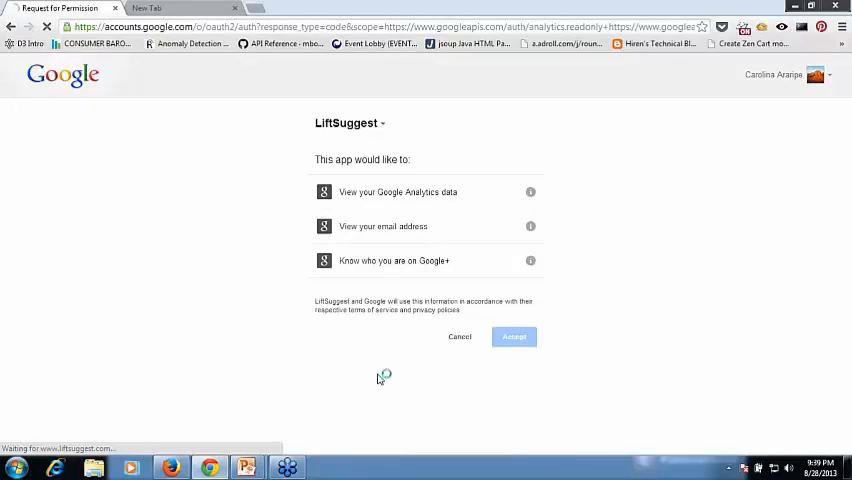
{"action": "left_click", "coordinate": [514, 336]}
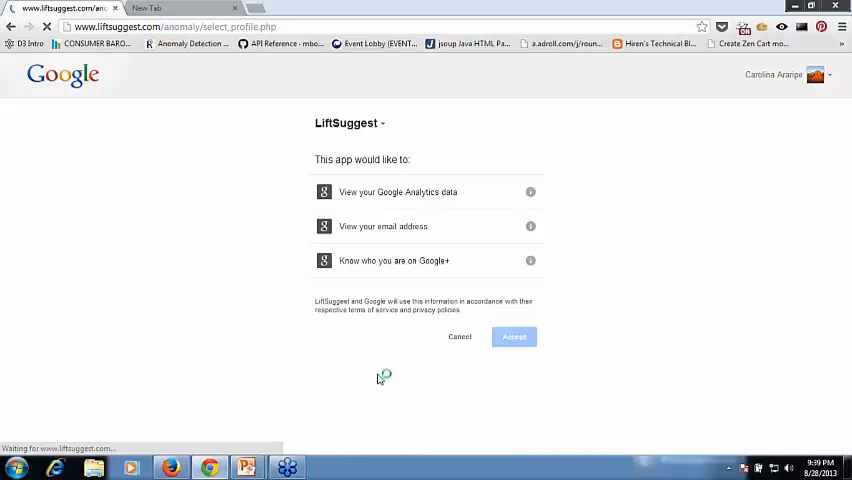
{"action": "left_click", "coordinate": [514, 336]}
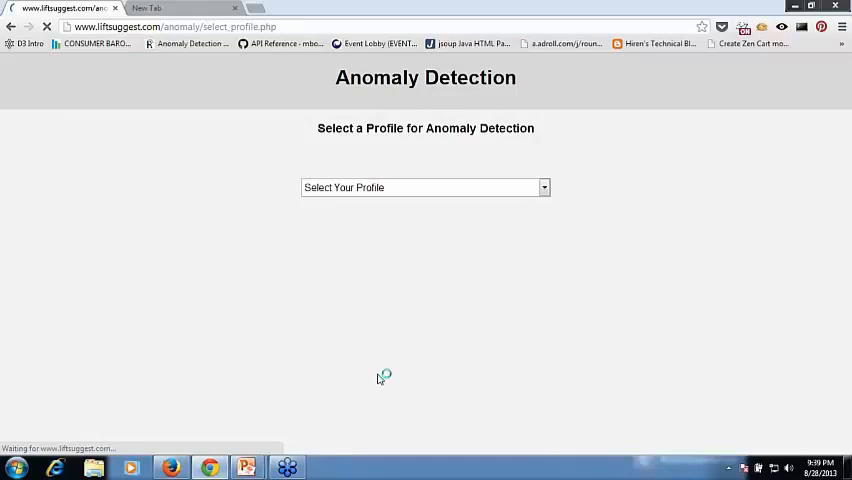
Step: Select a website profile from the 'Select Your Profile' dropdown
{"action": "left_click", "coordinate": [424, 187]}
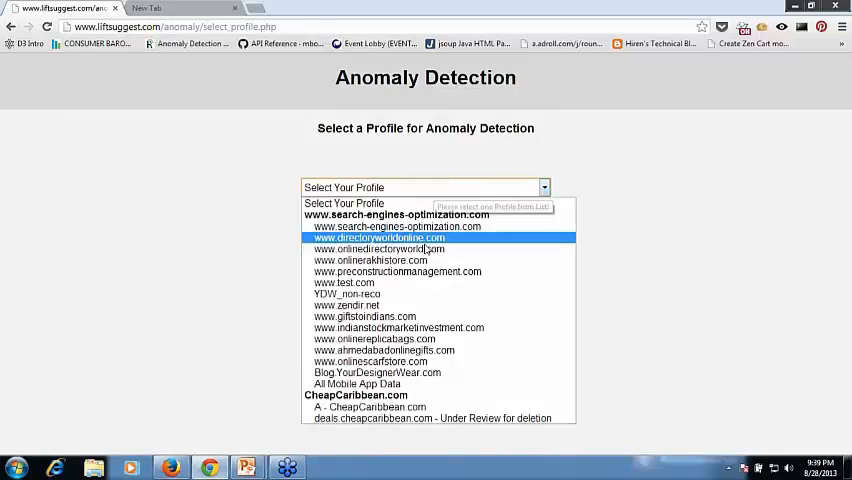
{"action": "left_click", "coordinate": [380, 237]}
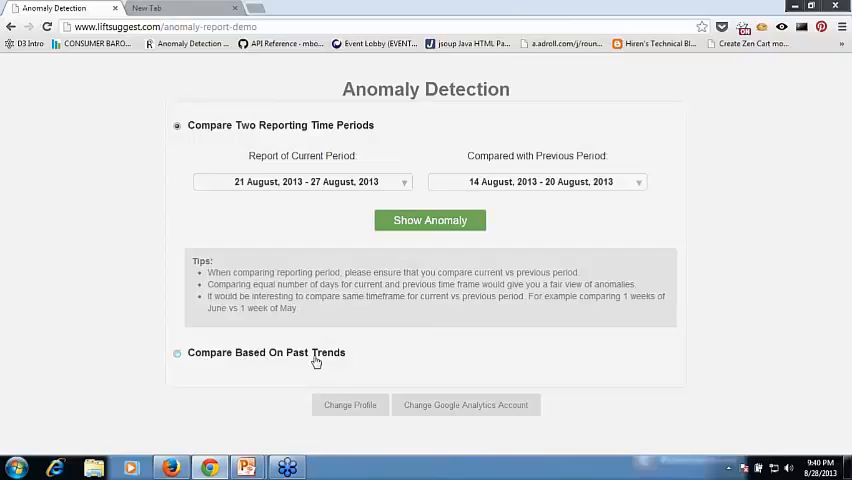
{"action": "mouse_move", "coordinate": [307, 221]}
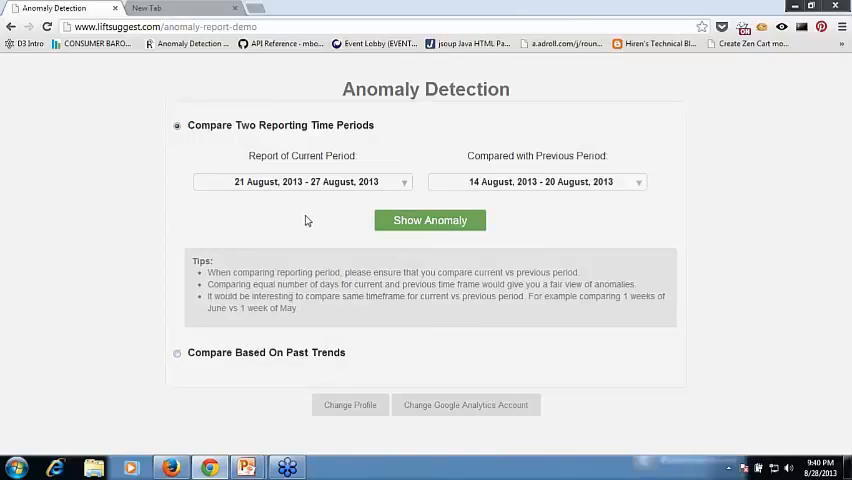
{"action": "mouse_move", "coordinate": [324, 187]}
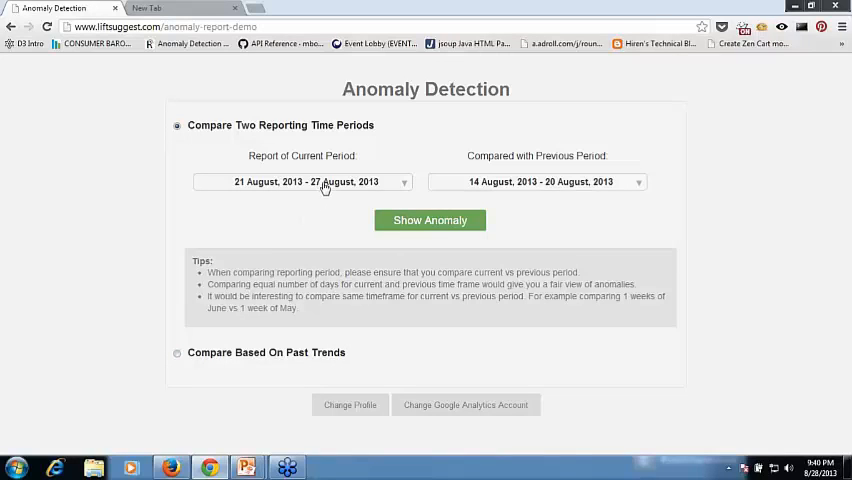
Step: Set current period 1–7 Aug 2013, previous 25–31 Jul 2013, and request the anomaly report
{"action": "left_click", "coordinate": [300, 181]}
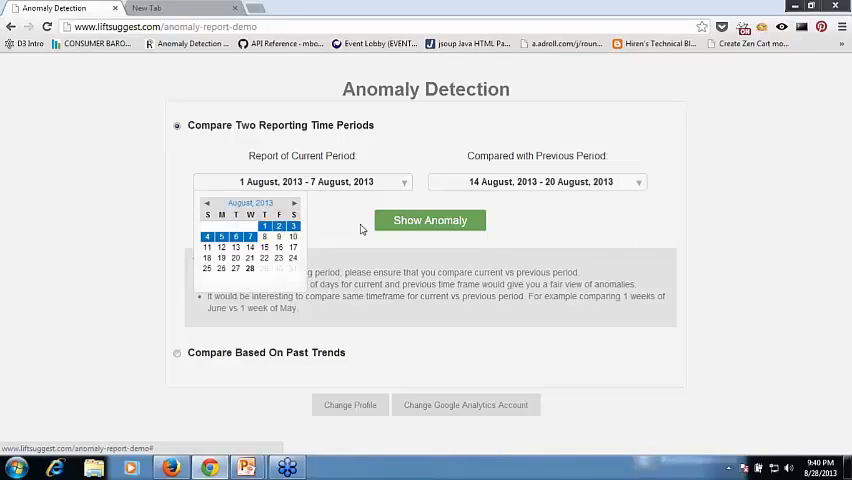
{"action": "left_click", "coordinate": [537, 181]}
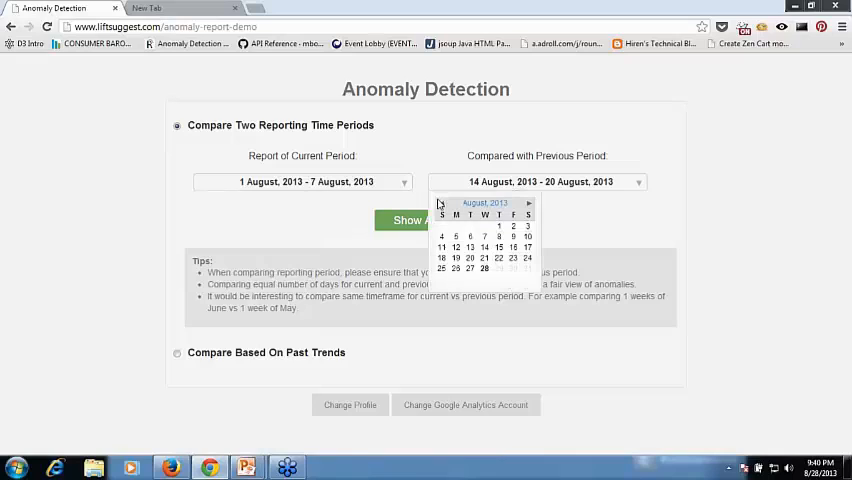
{"action": "left_click", "coordinate": [441, 203]}
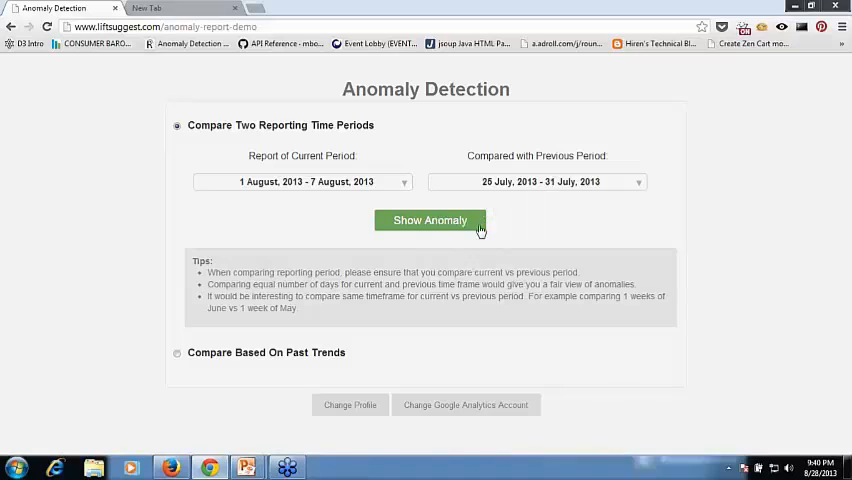
{"action": "left_click", "coordinate": [430, 220]}
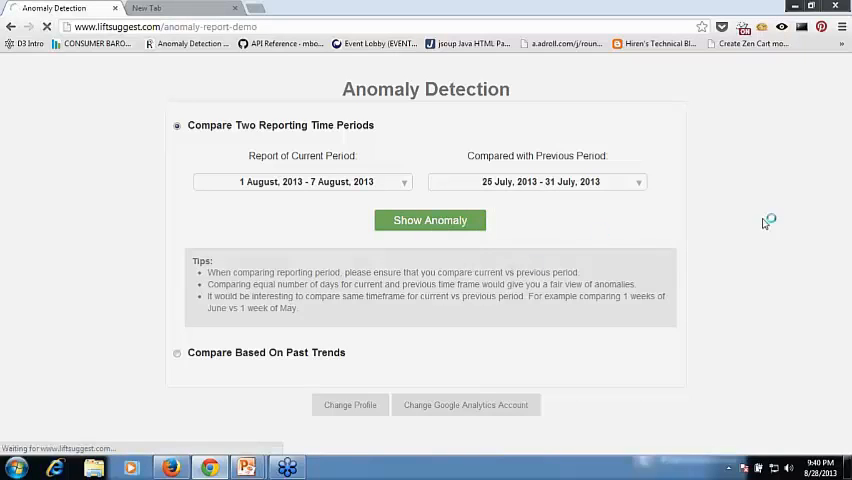
{"action": "mouse_move", "coordinate": [745, 217]}
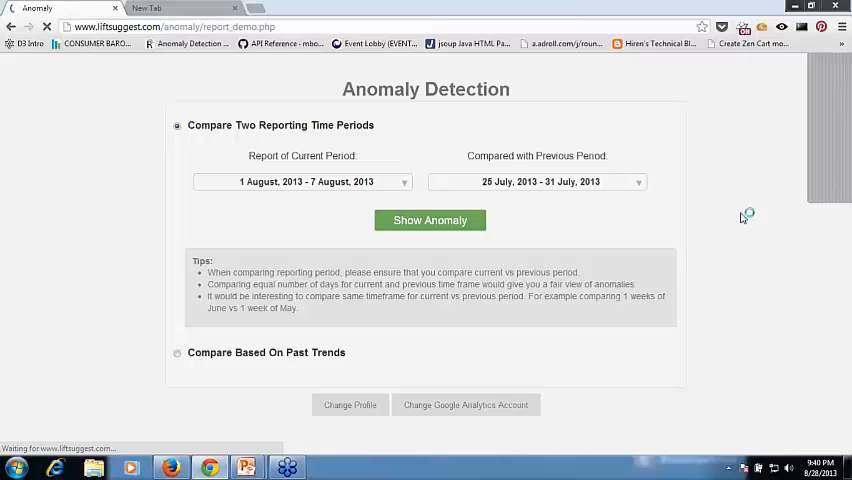
Step: Wait for the report page to load, showing a 25% conversion rate drop
{"action": "left_click", "coordinate": [430, 220]}
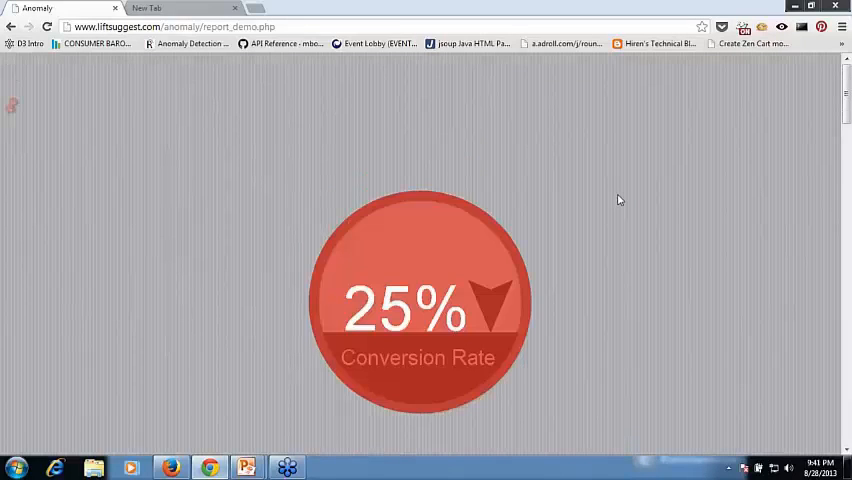
{"action": "mouse_move", "coordinate": [419, 384]}
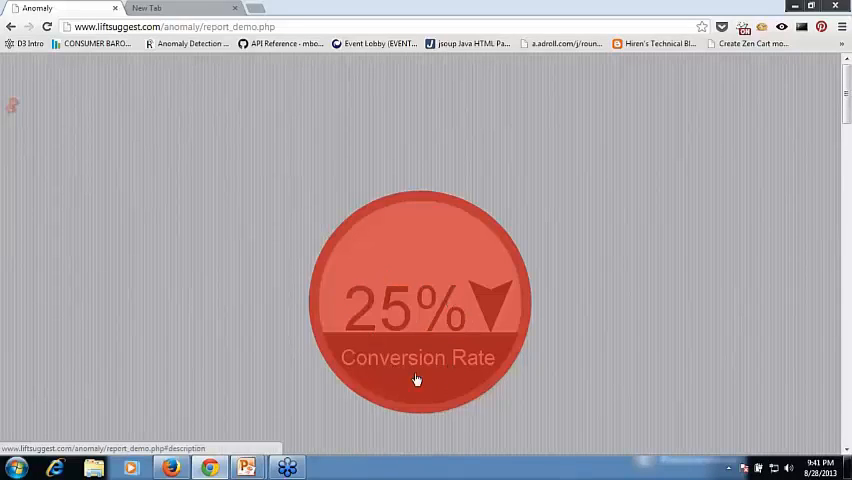
{"action": "mouse_move", "coordinate": [356, 247]}
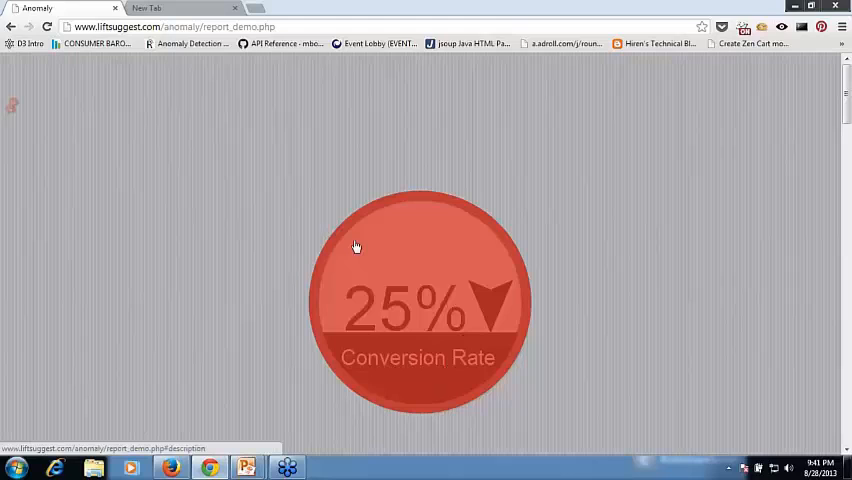
{"action": "mouse_move", "coordinate": [407, 367]}
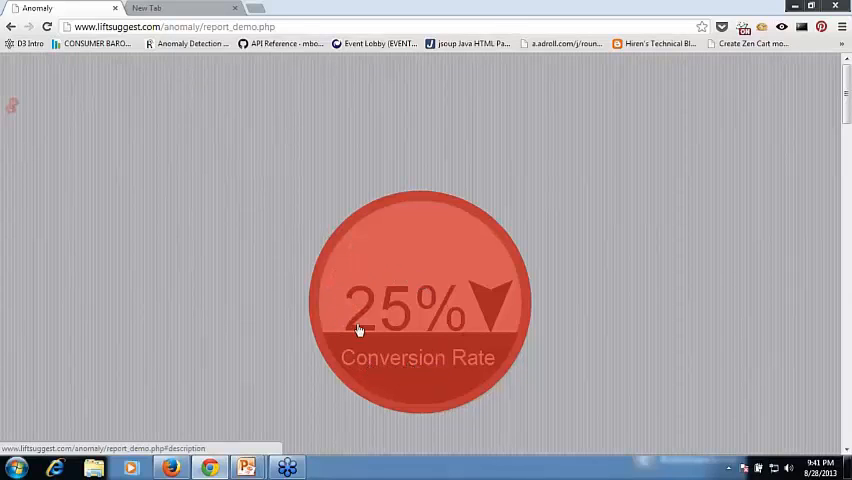
{"action": "mouse_move", "coordinate": [298, 172]}
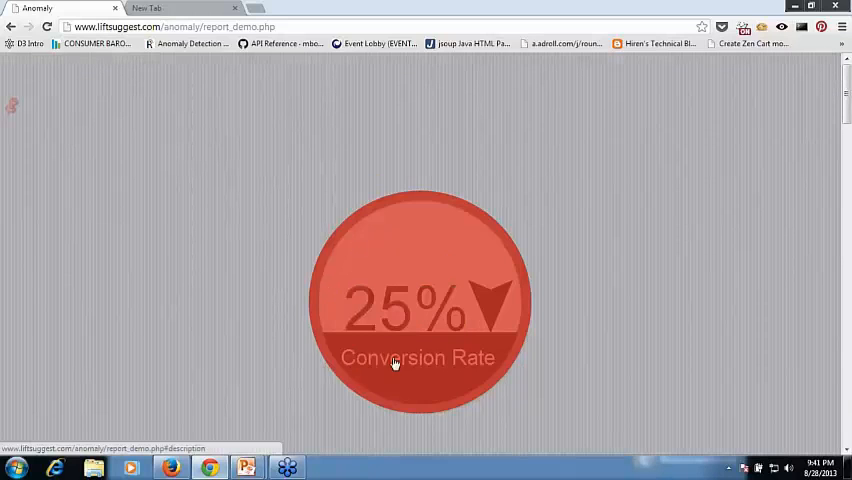
{"action": "mouse_move", "coordinate": [463, 244]}
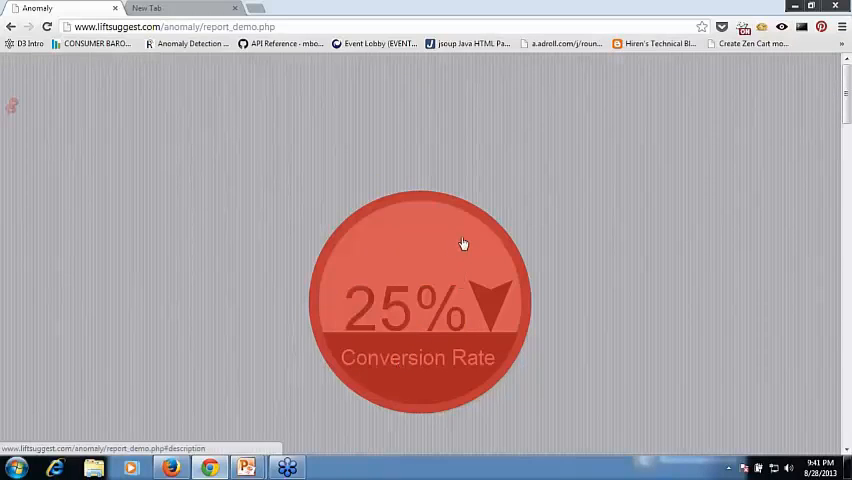